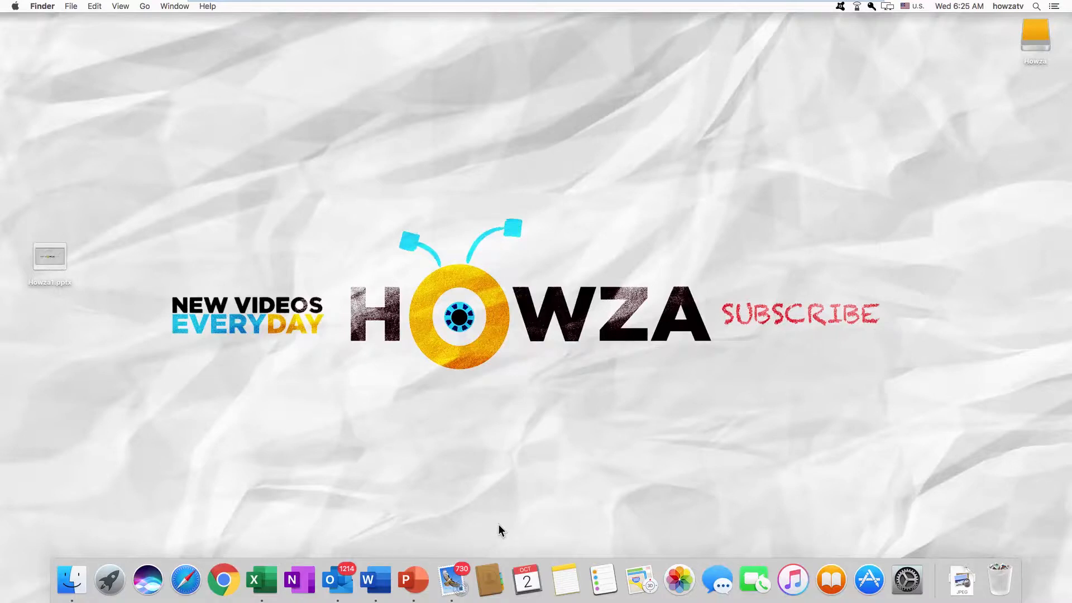
Select the Howza1.pptx file on the Finder desktop
{"action": "left_click", "coordinate": [49, 256]}
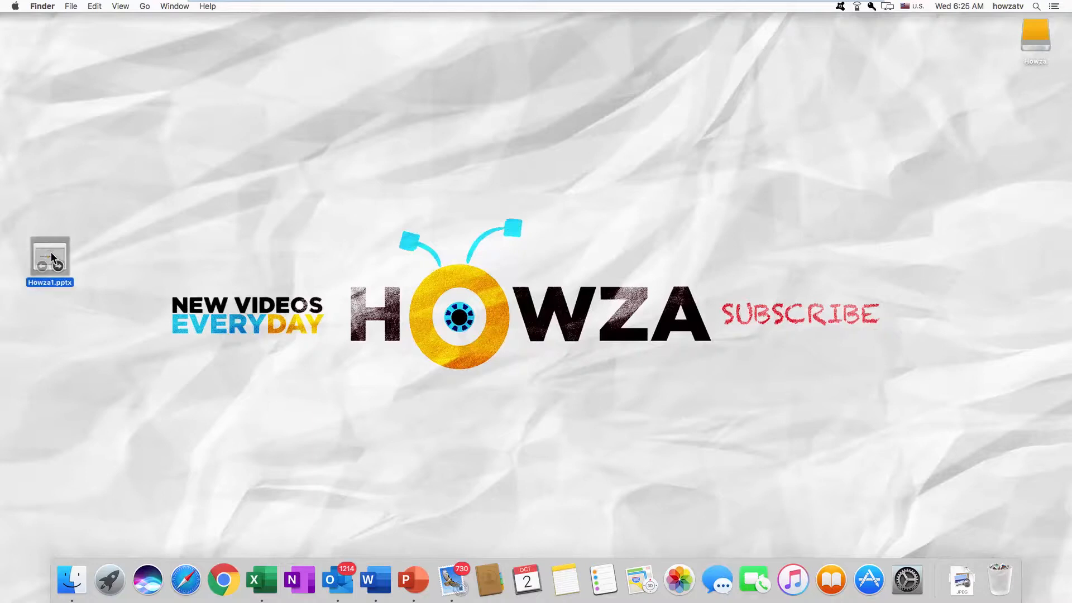
Open Howza1.pptx and place the cursor in slide 1's empty title placeholder
{"action": "double_click", "coordinate": [49, 256]}
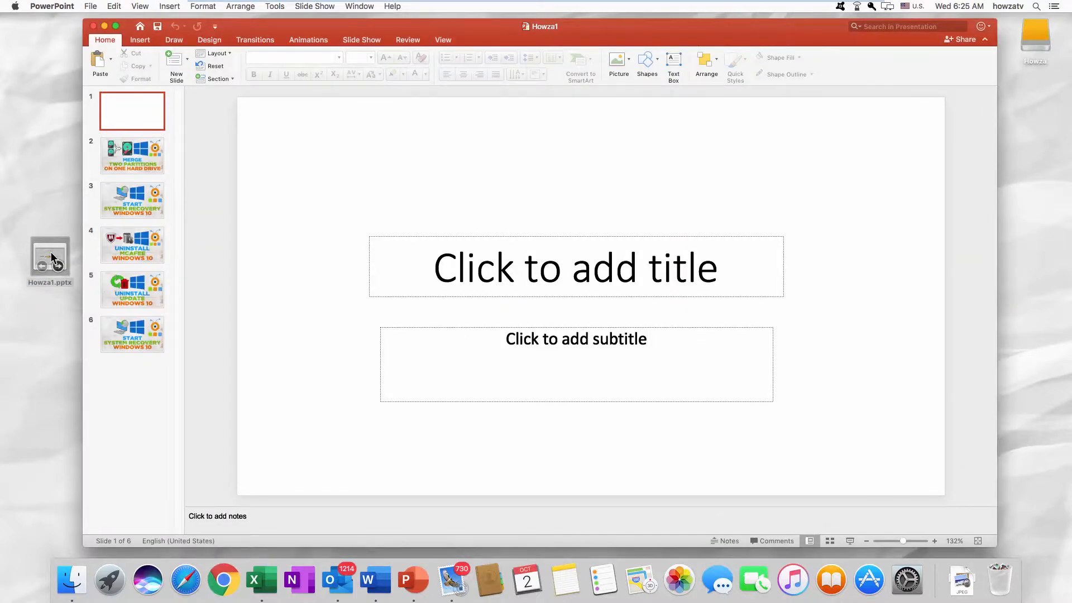
{"action": "left_click", "coordinate": [575, 267]}
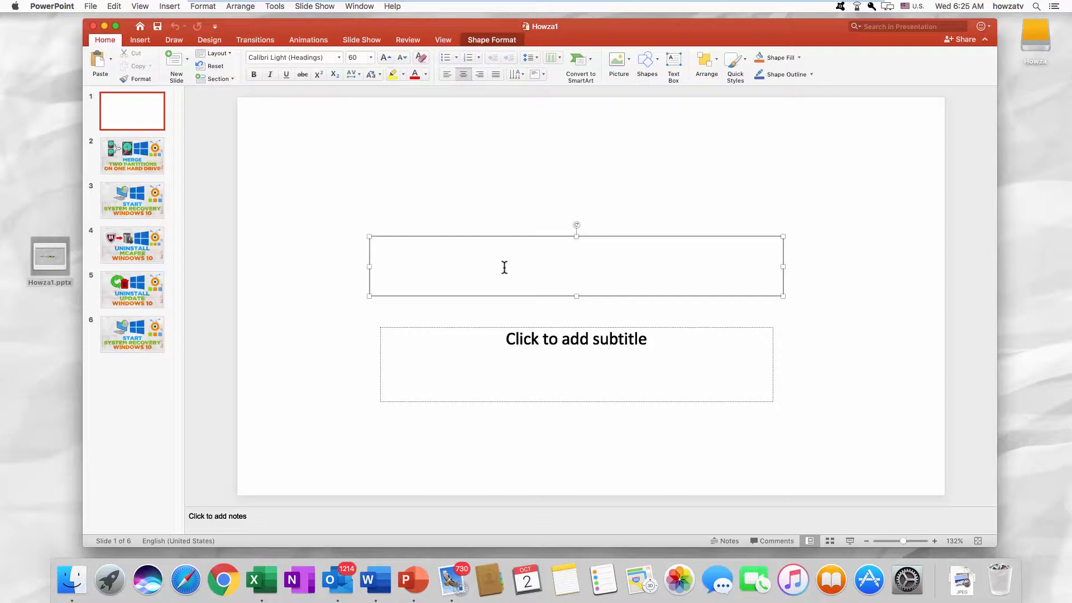
{"action": "left_click", "coordinate": [139, 40]}
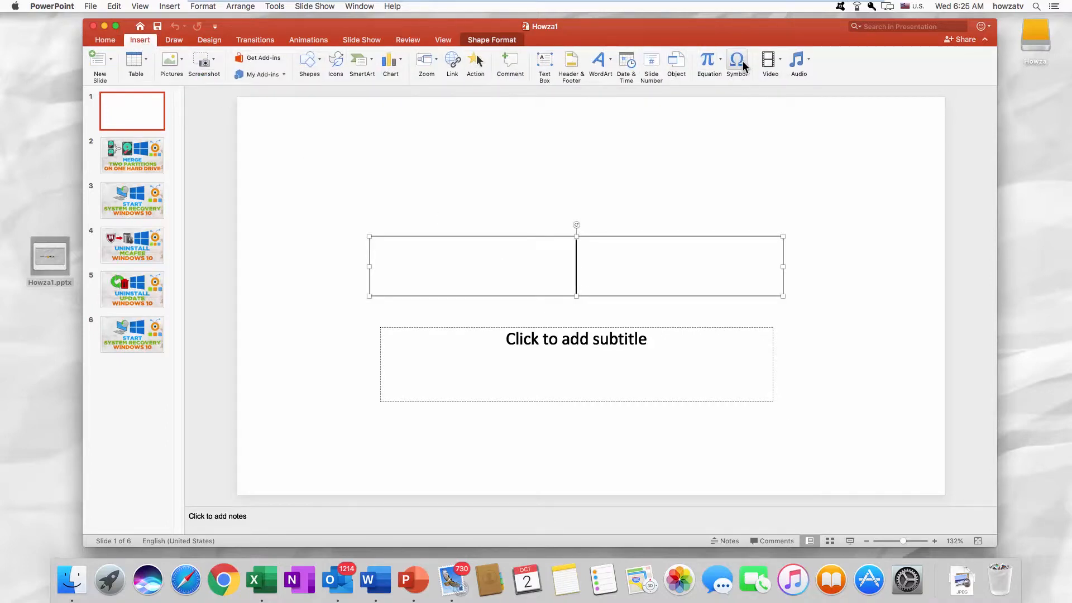
Insert a check mark from the Bullets/Stars characters into the slide 1 title
{"action": "left_click", "coordinate": [737, 61]}
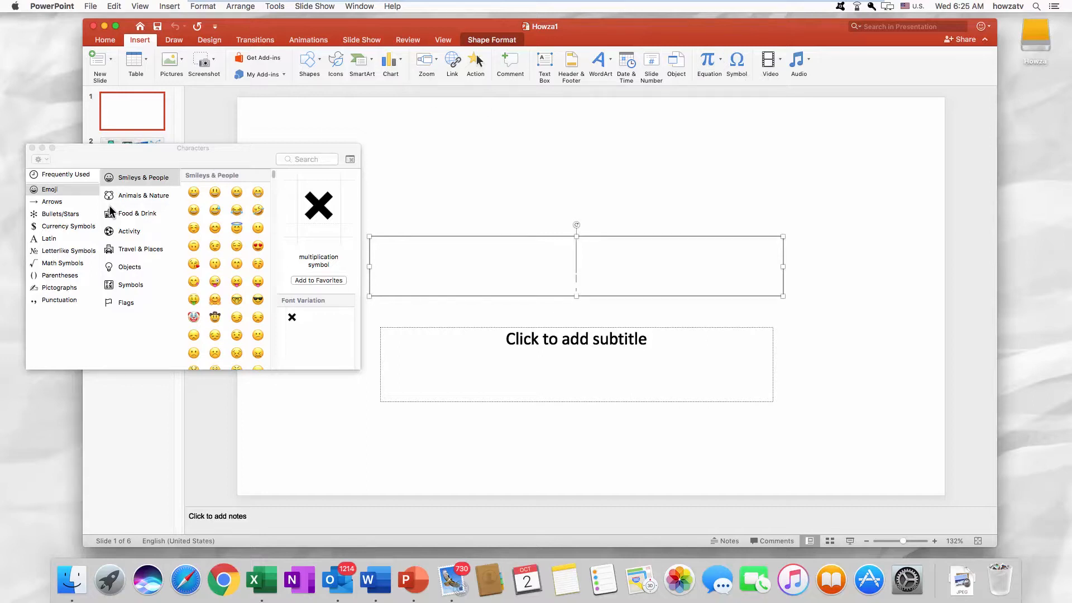
{"action": "left_click", "coordinate": [61, 214]}
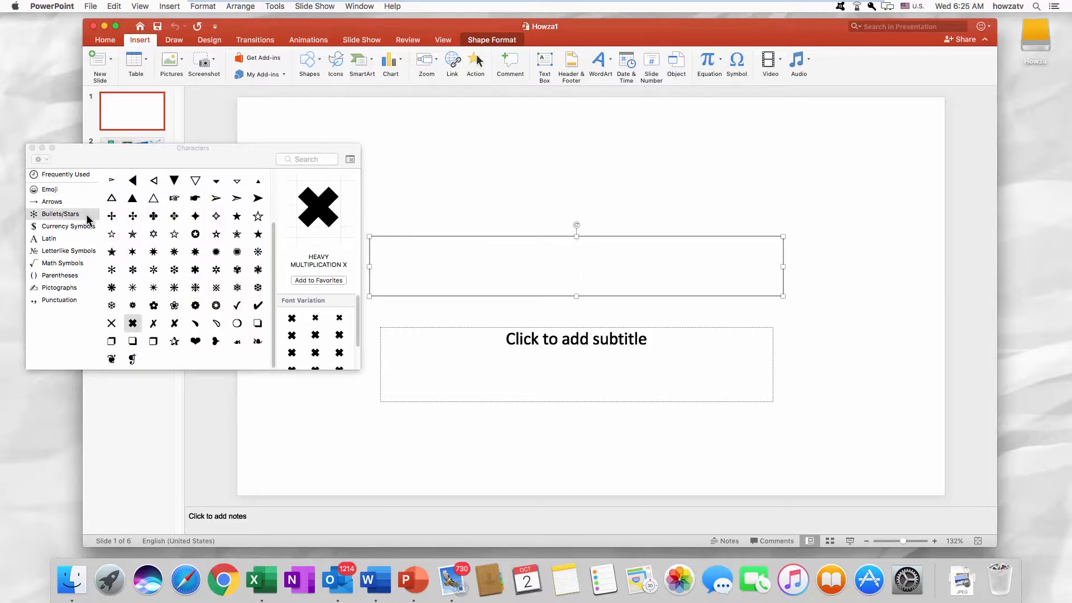
{"action": "left_click", "coordinate": [237, 306]}
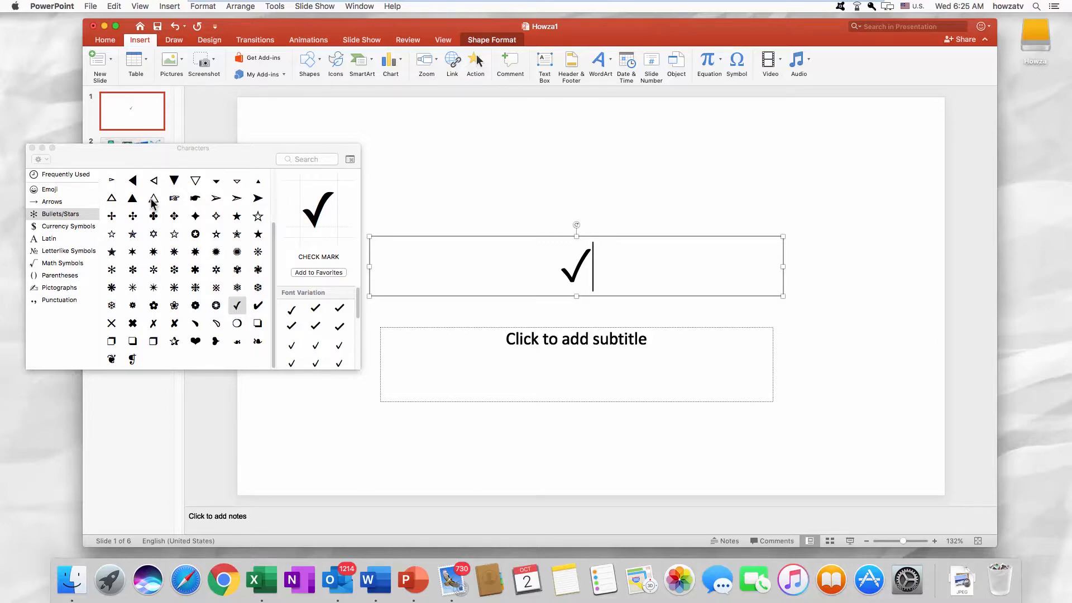
{"action": "left_click", "coordinate": [104, 26]}
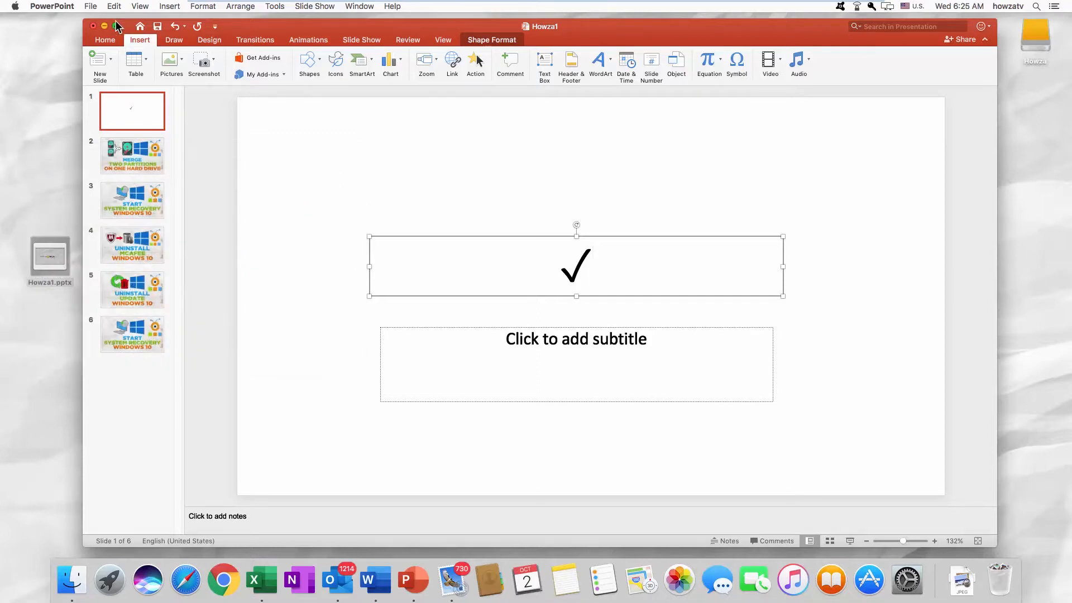
Add a second check mark to the title, then close the presentation
{"action": "left_click", "coordinate": [113, 6]}
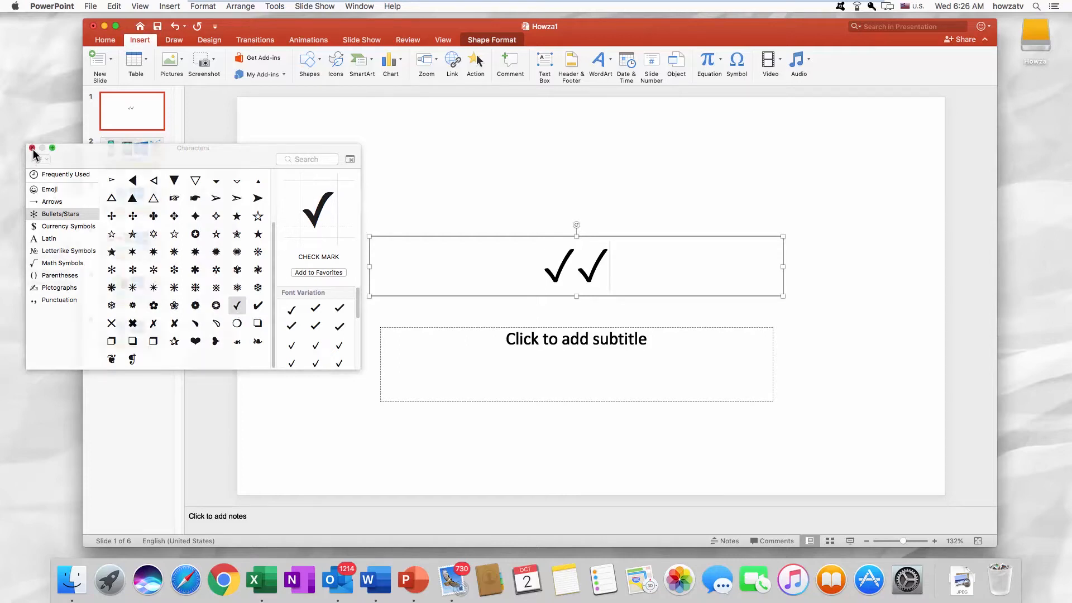
{"action": "left_click", "coordinate": [31, 148]}
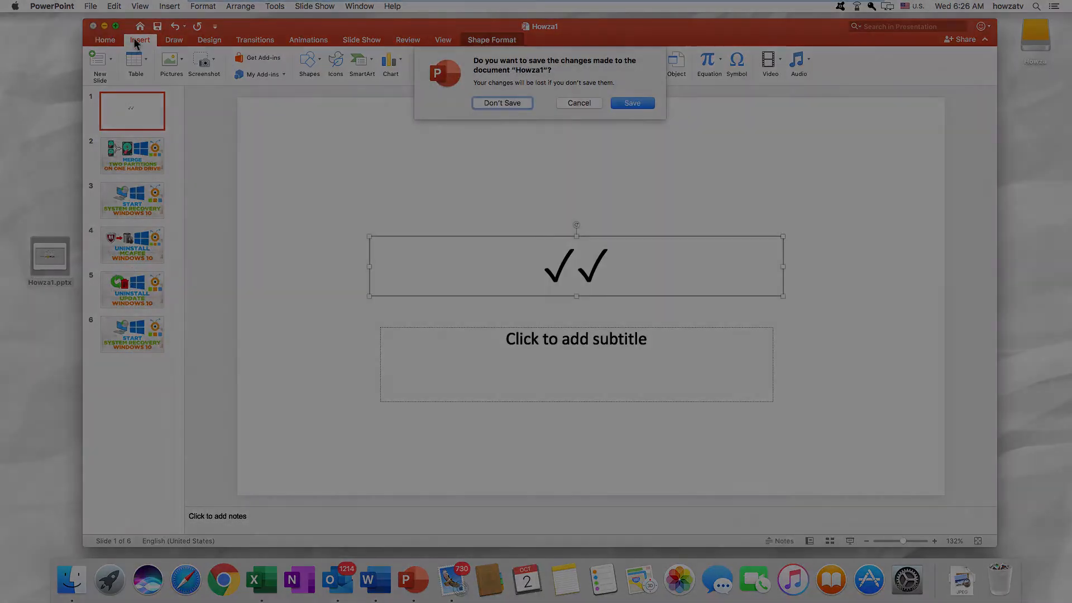